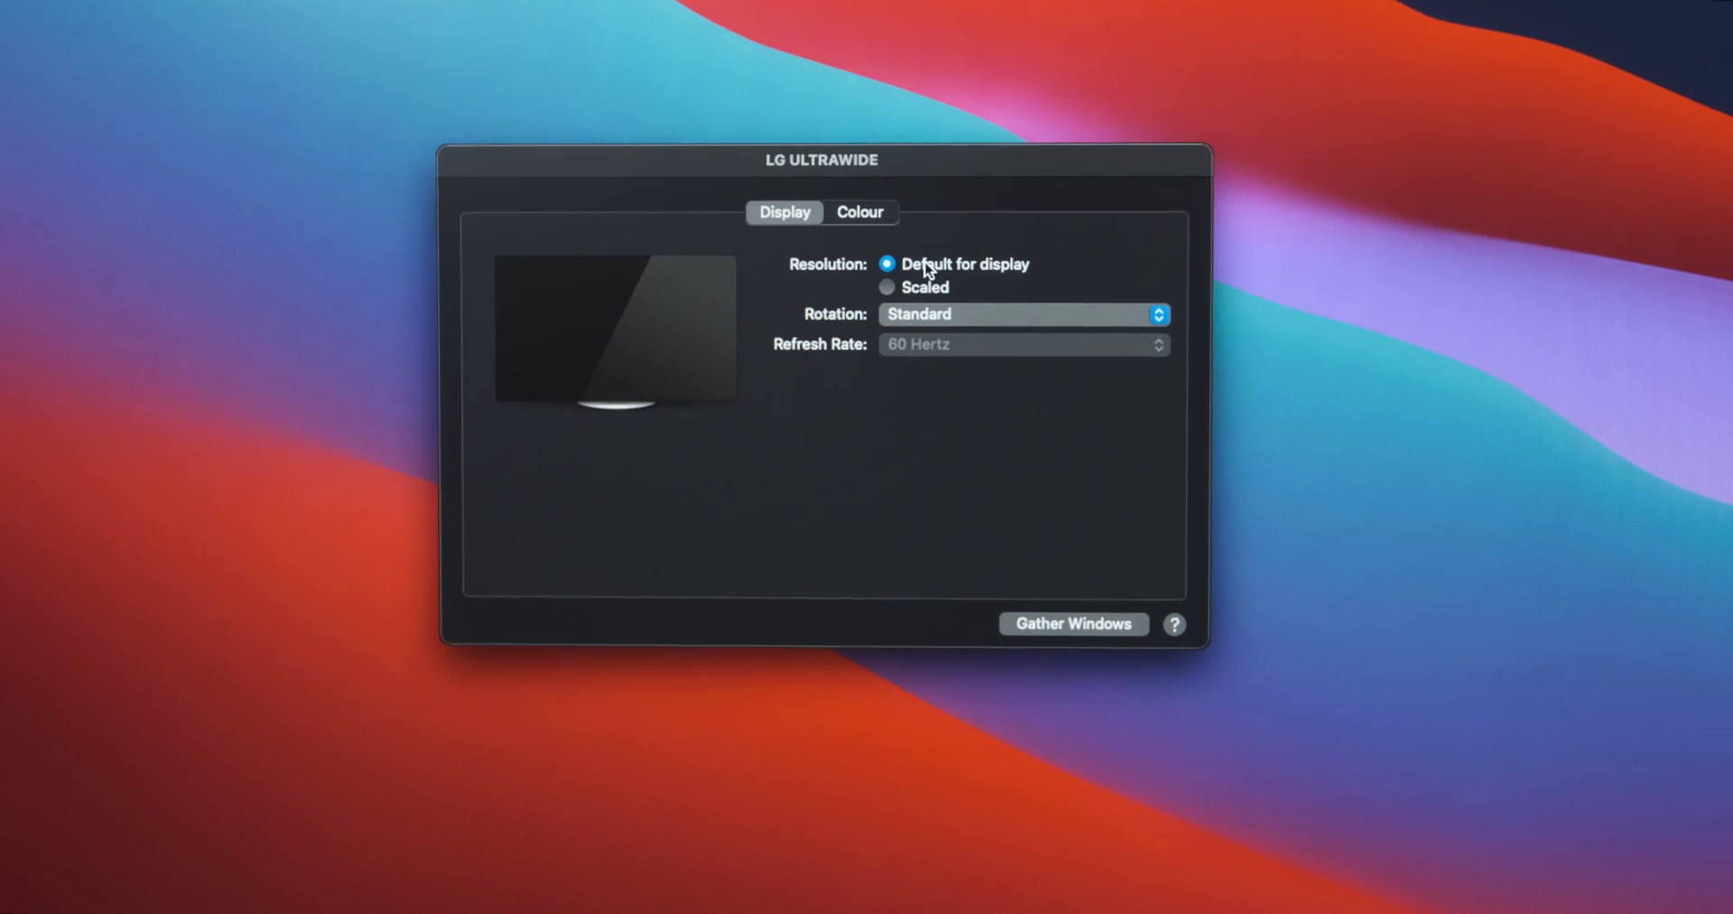
- Set the LG Ultrawide resolution to Scaled, revealing options like 2560 × 1080
click(887, 287)
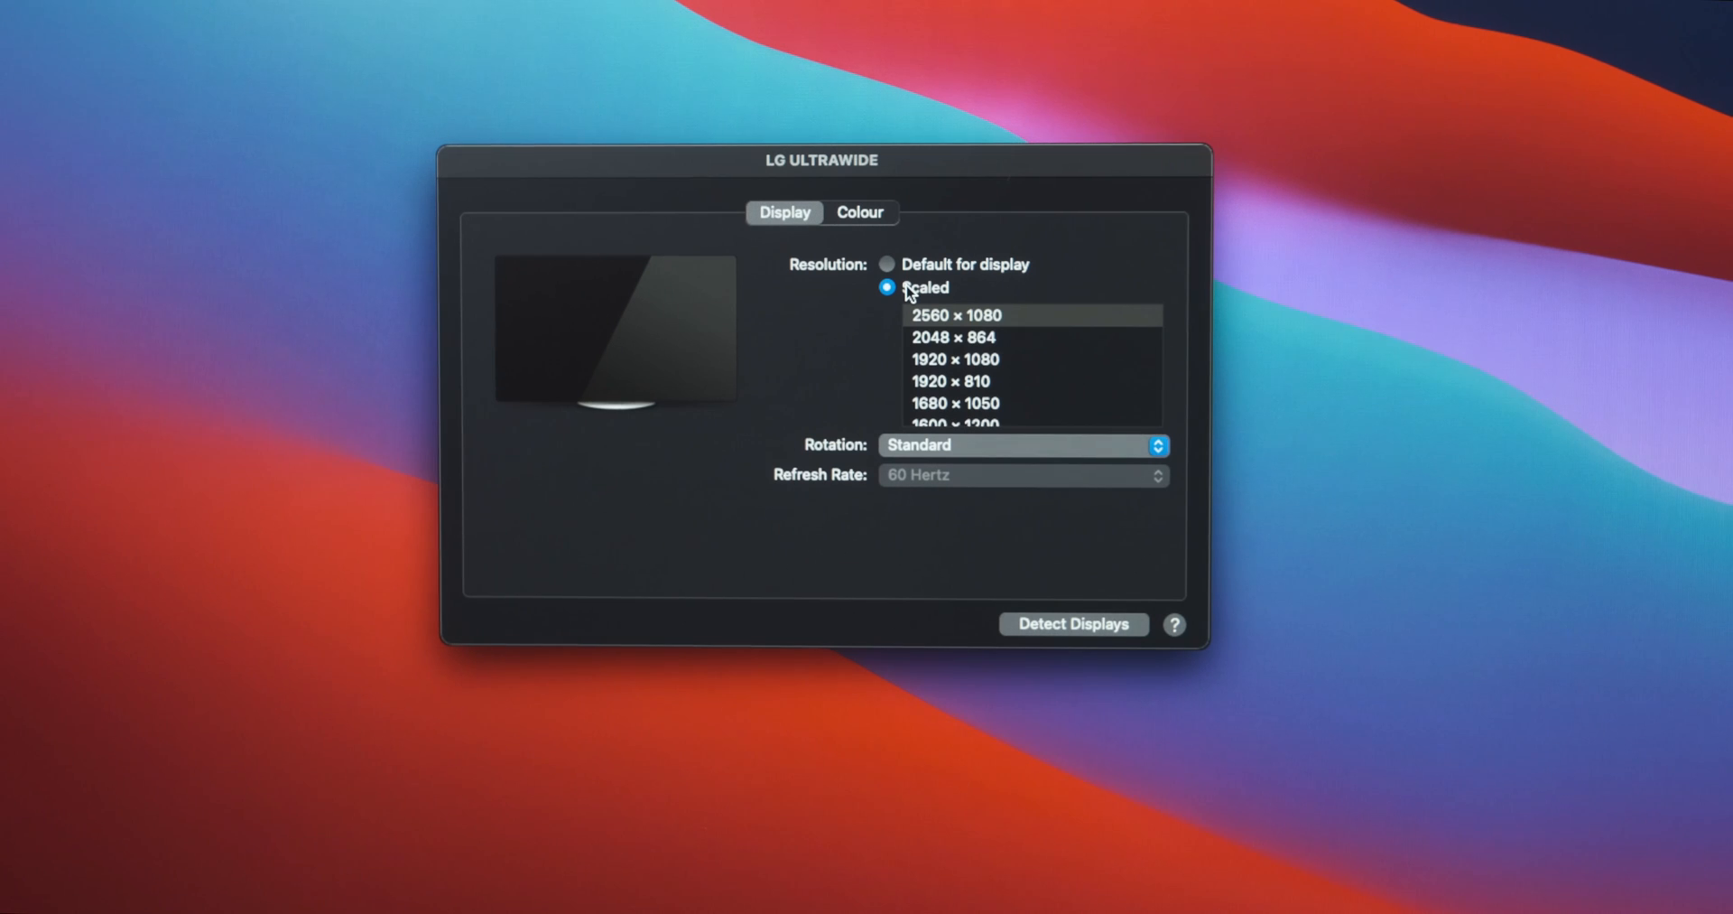